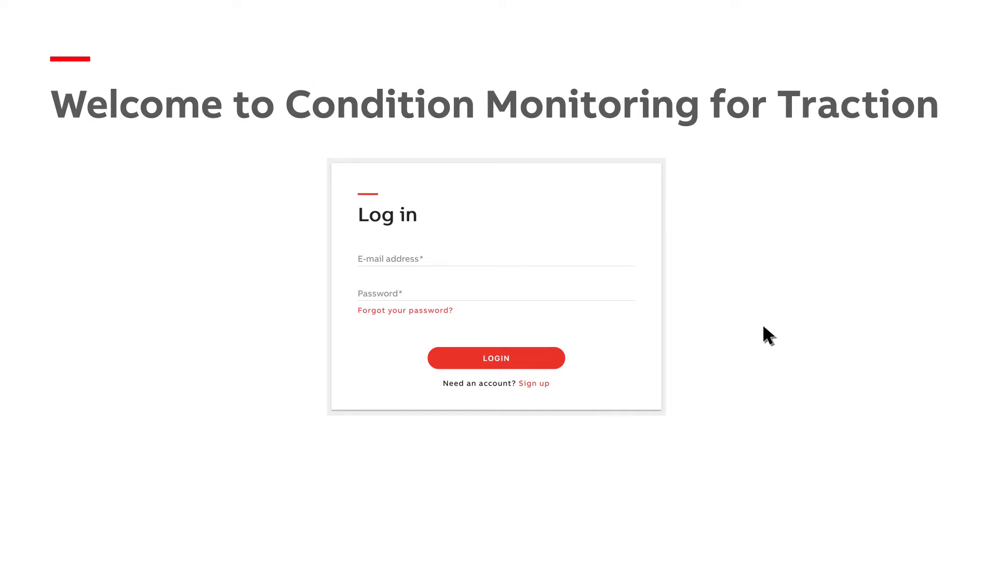
# - Log in to reach the dashboard listing the ABB ESS Demo Fleet beside the site map
pyautogui.click(496, 358)
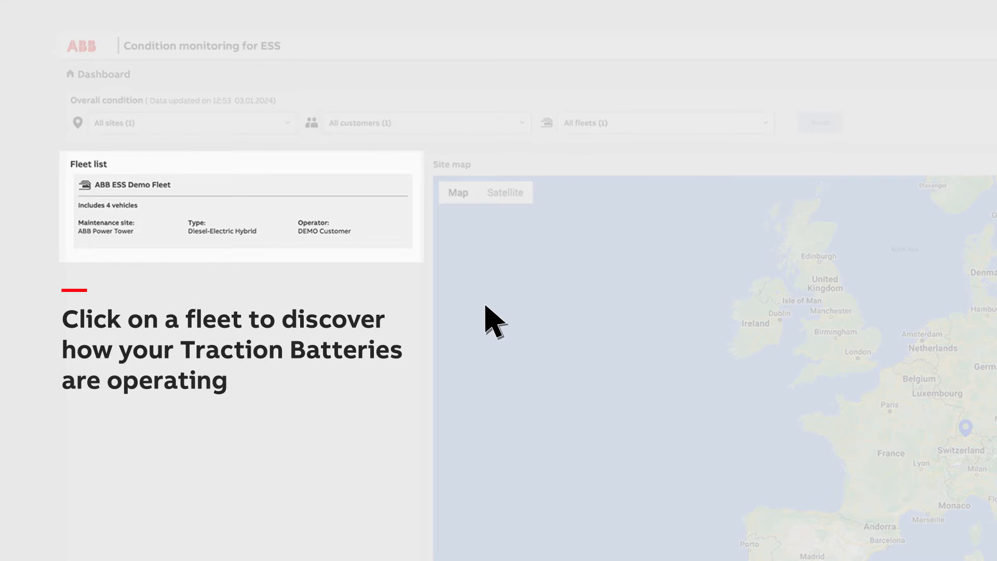
pyautogui.moveTo(279, 231)
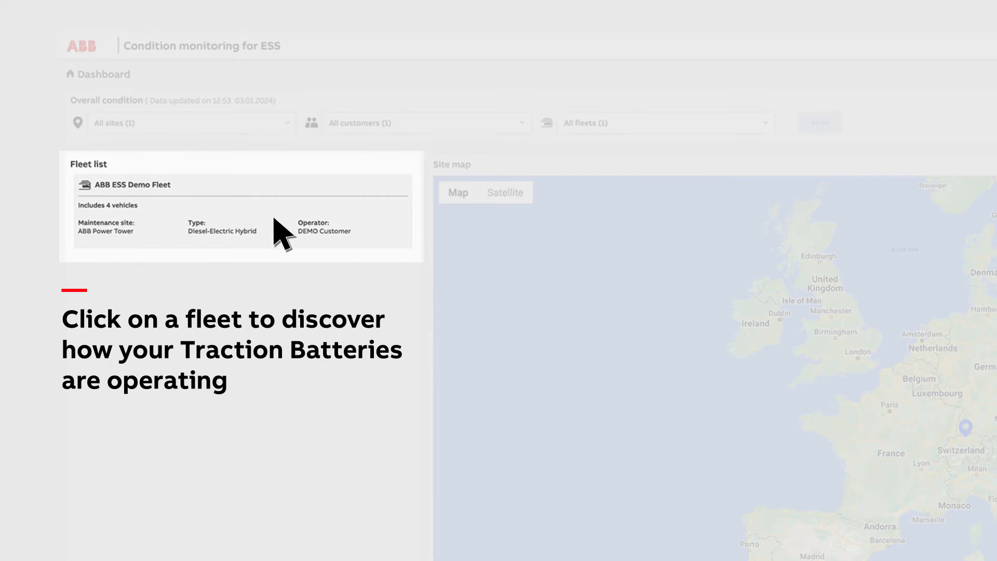
# - Open the ABB ESS Demo Fleet page with its four vehicles and availability charts
pyautogui.click(131, 185)
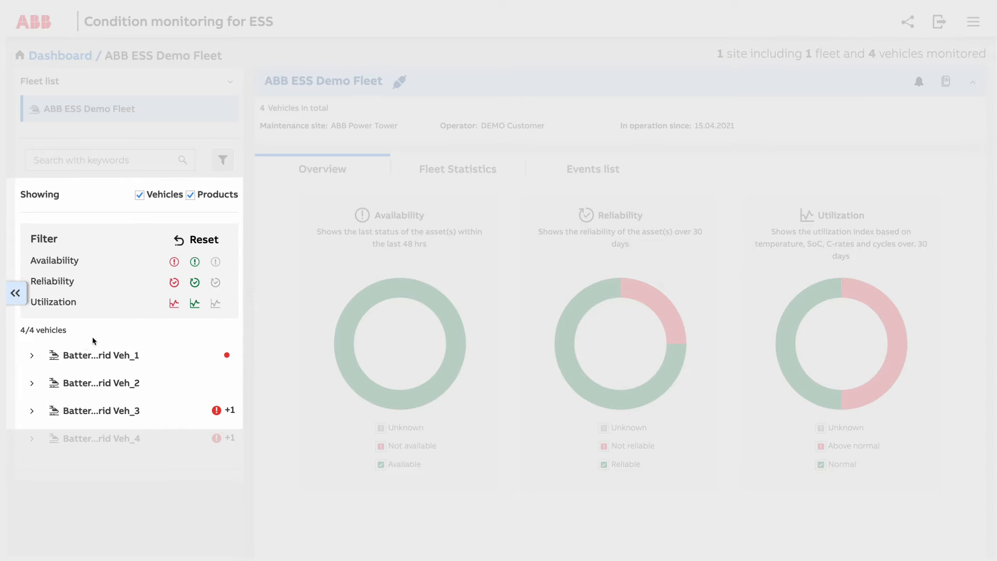
# - Expand Battery-Diesel Hybrid Veh_1 and open battery ESS_HP_2233_2's basic info
pyautogui.click(31, 356)
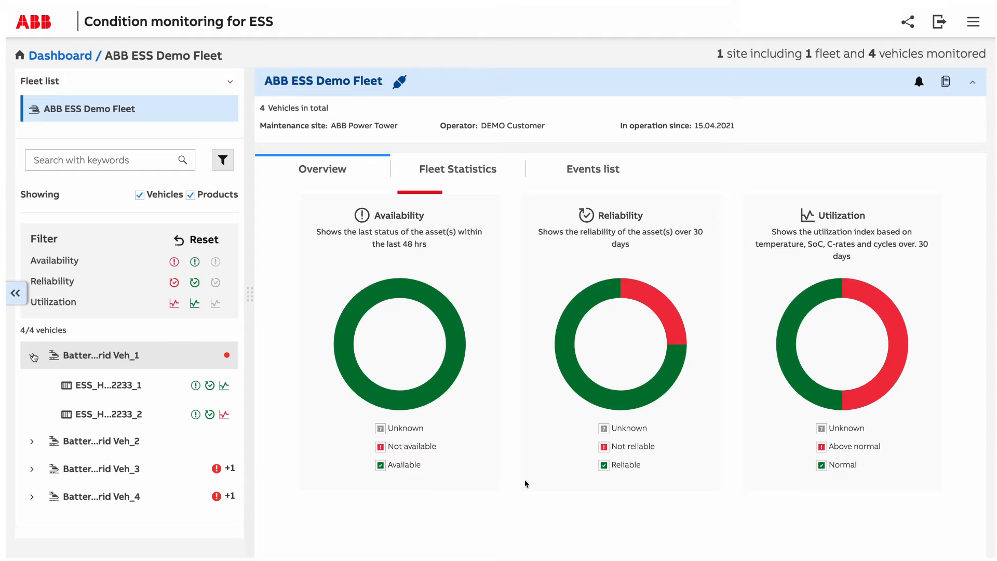
pyautogui.moveTo(450, 374)
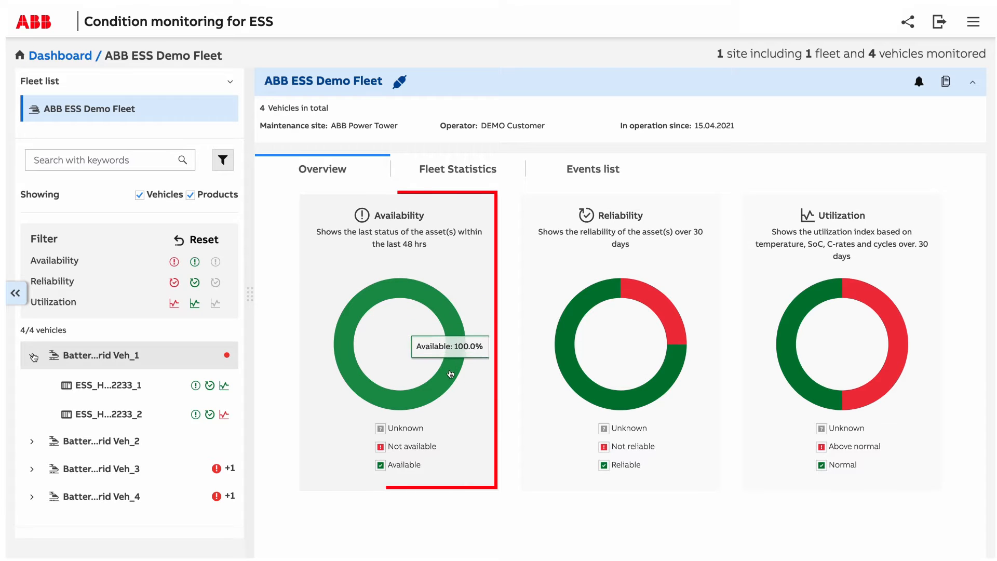
pyautogui.moveTo(368, 397)
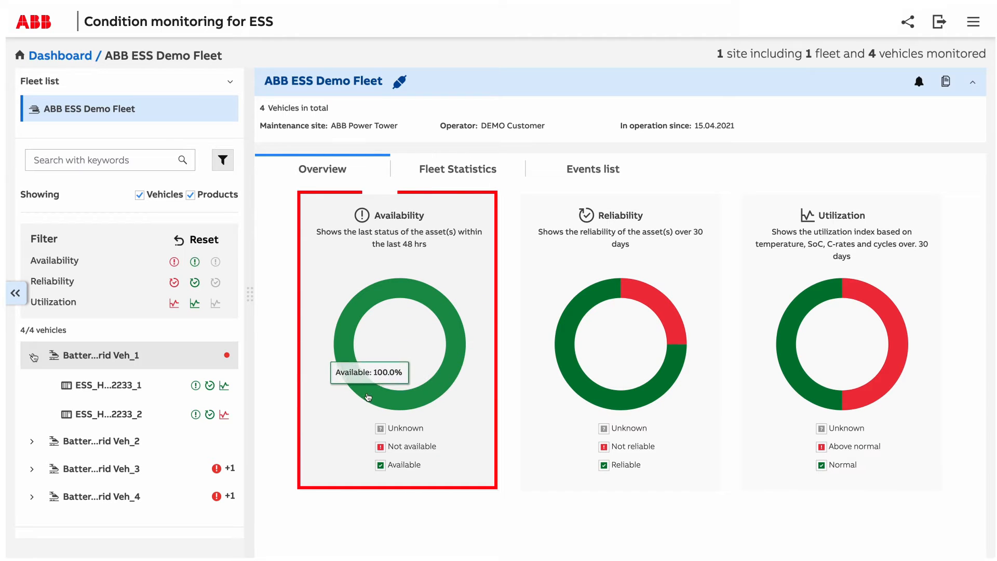
pyautogui.moveTo(349, 321)
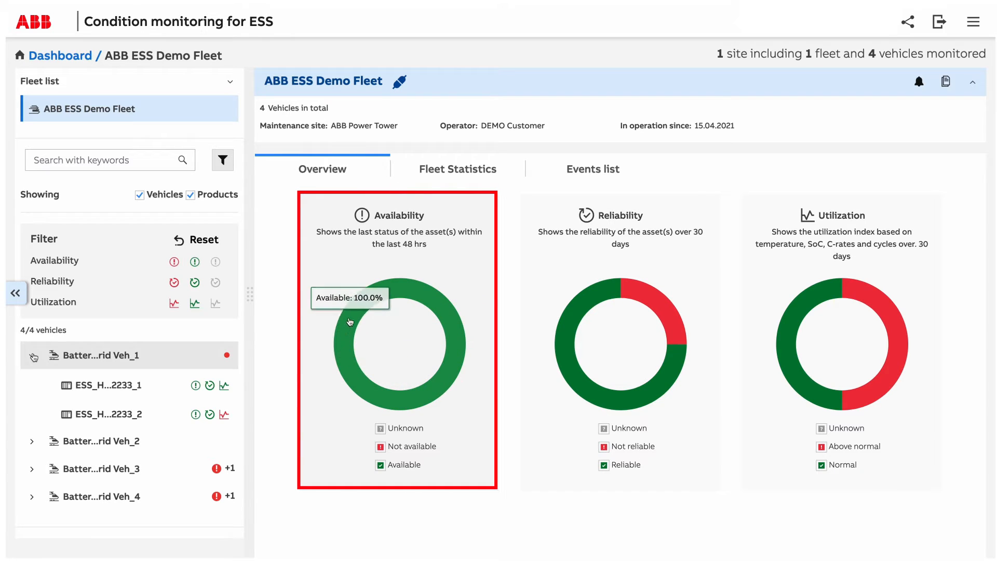
pyautogui.moveTo(352, 313)
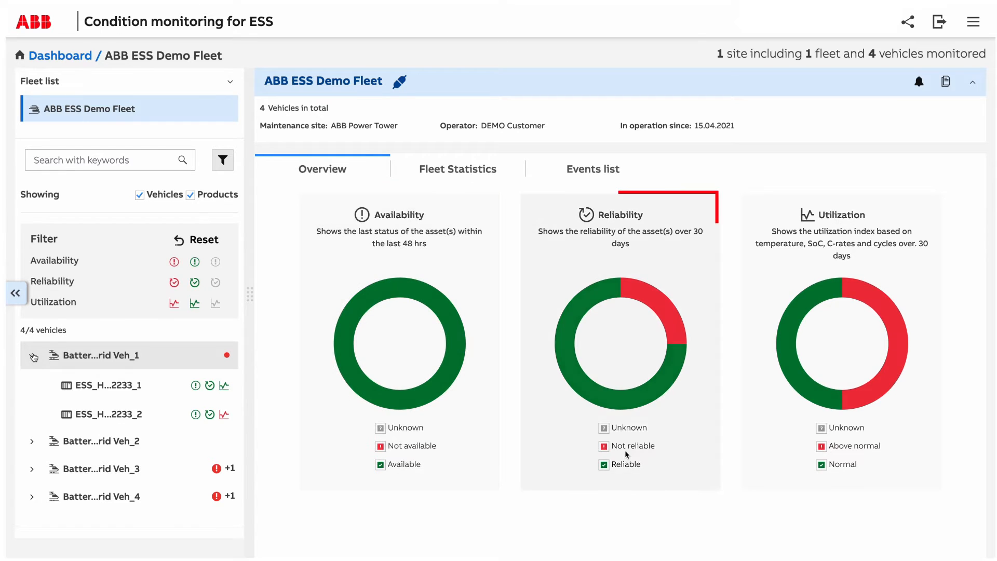
pyautogui.moveTo(566, 326)
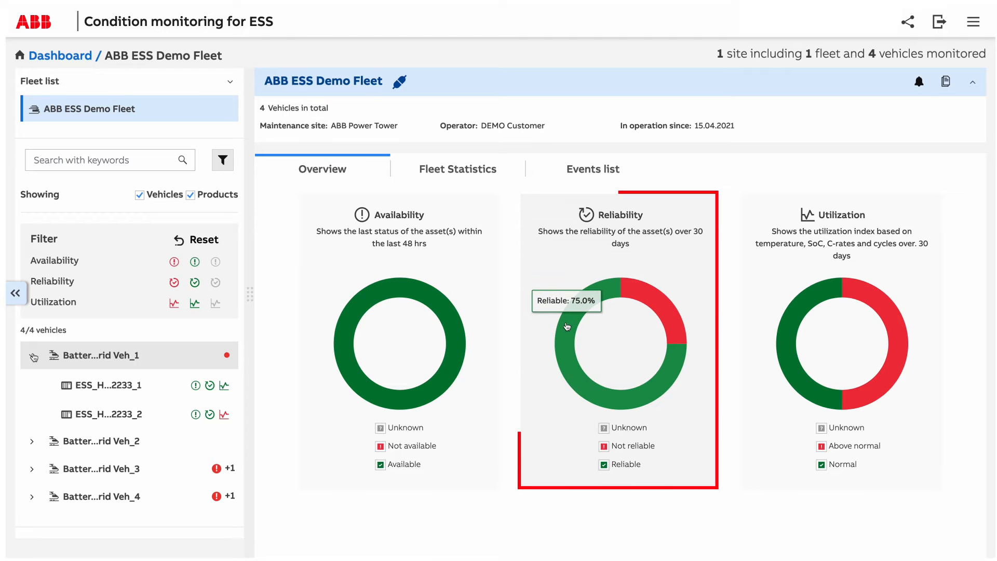
pyautogui.moveTo(658, 310)
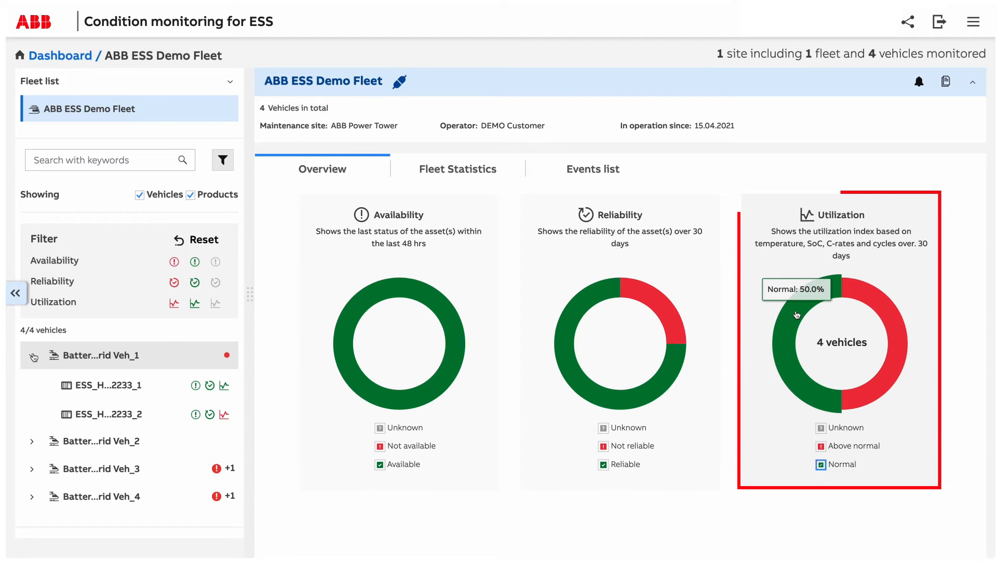
pyautogui.moveTo(852, 317)
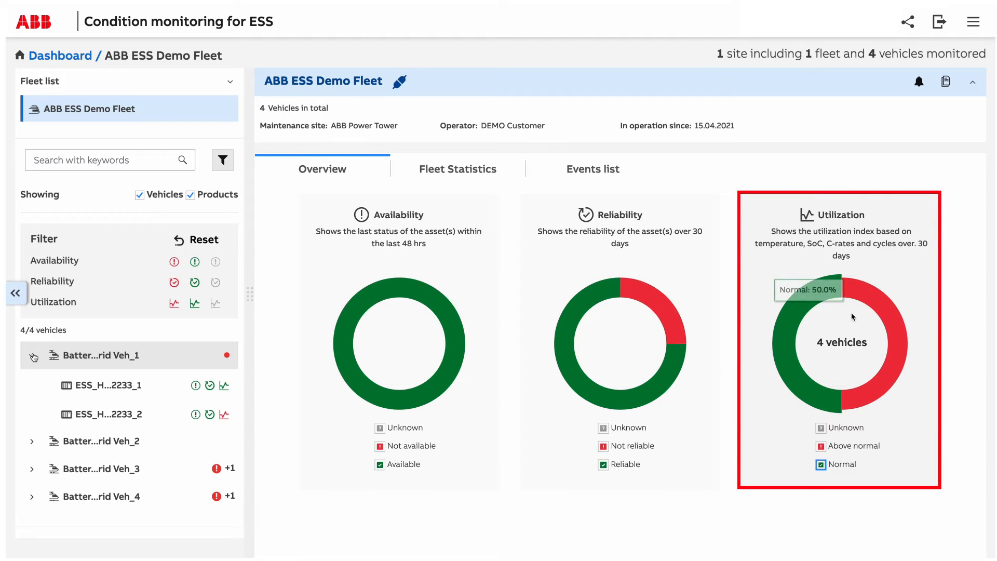
pyautogui.moveTo(889, 318)
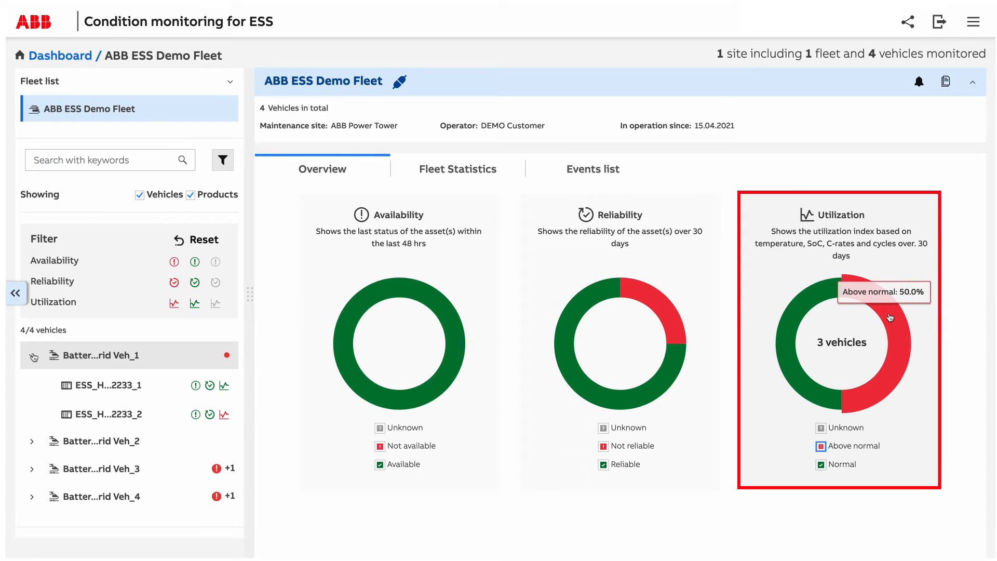
pyautogui.moveTo(890, 313)
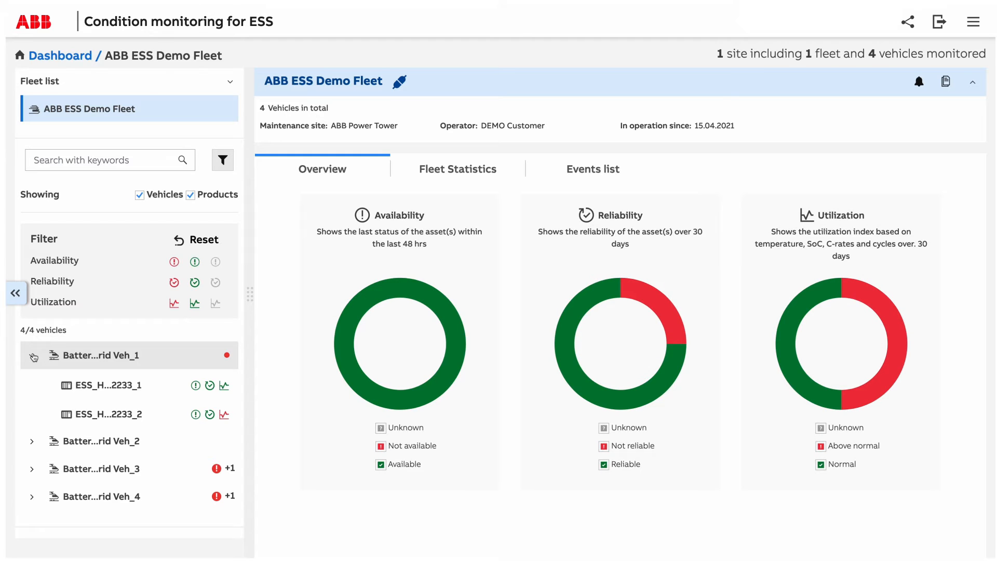
pyautogui.click(108, 415)
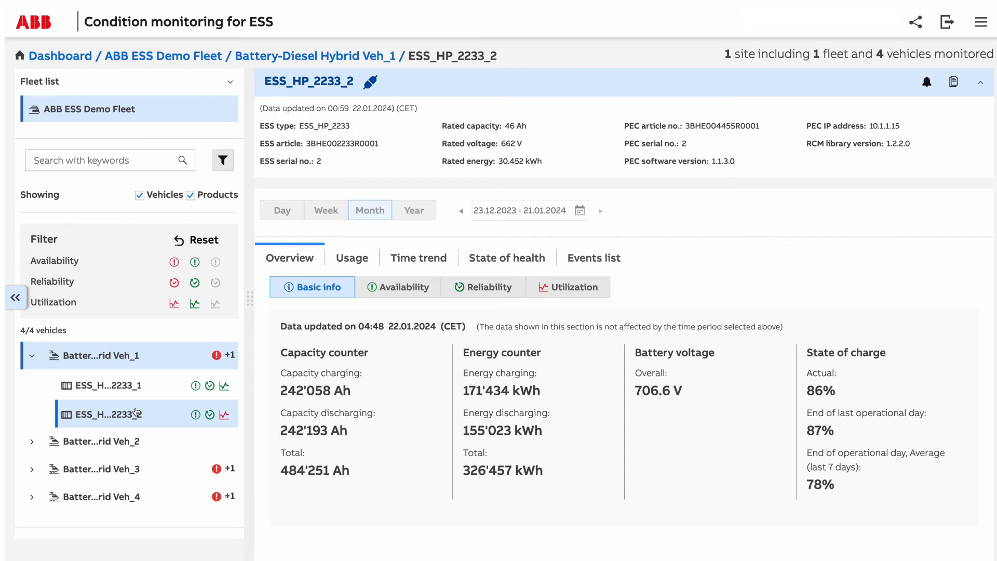
# - Show ESS_HP_2233_2's 30-day utilization charts narrowed to hours with all thresholds met
pyautogui.click(568, 287)
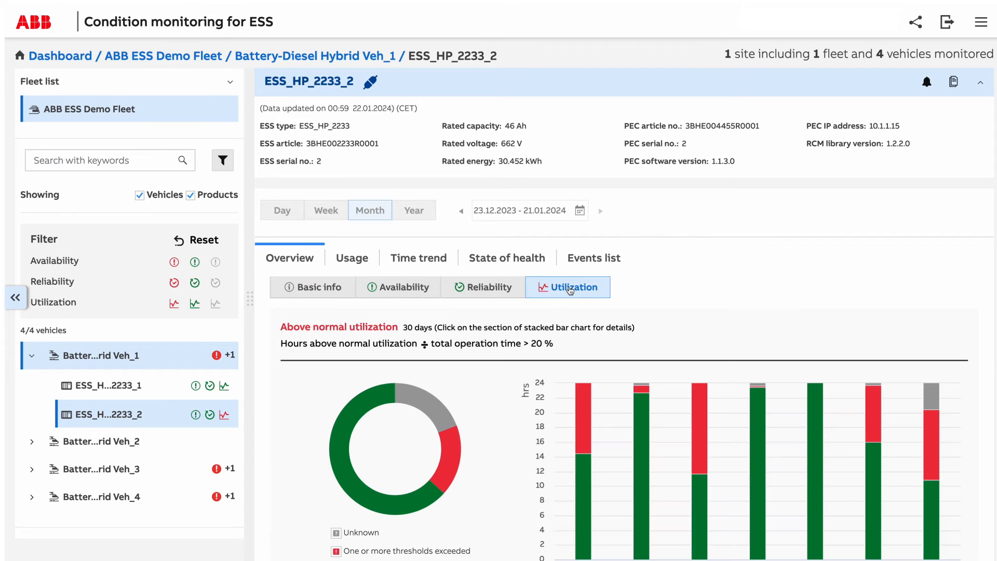
pyautogui.scroll(-3)
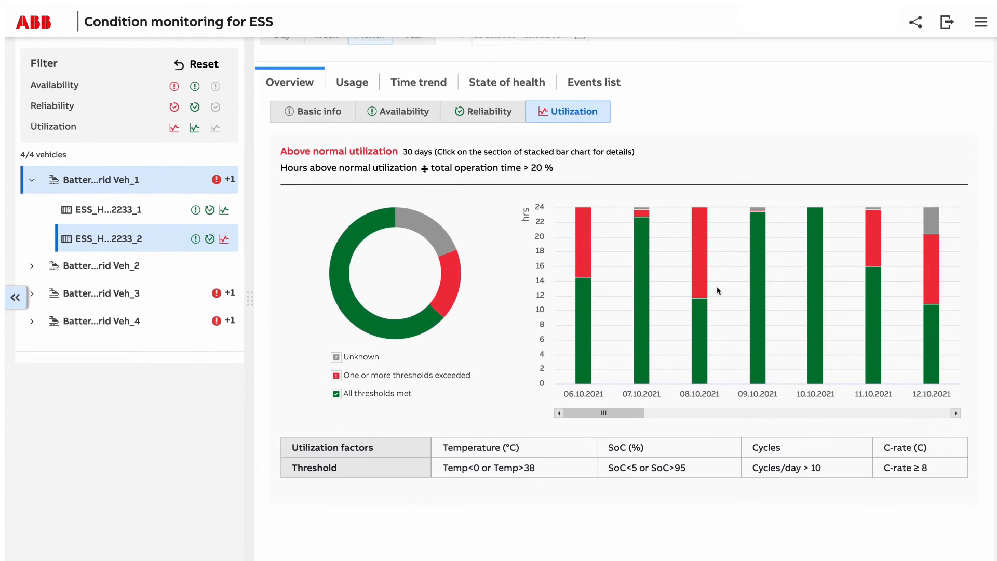
pyautogui.scroll(3)
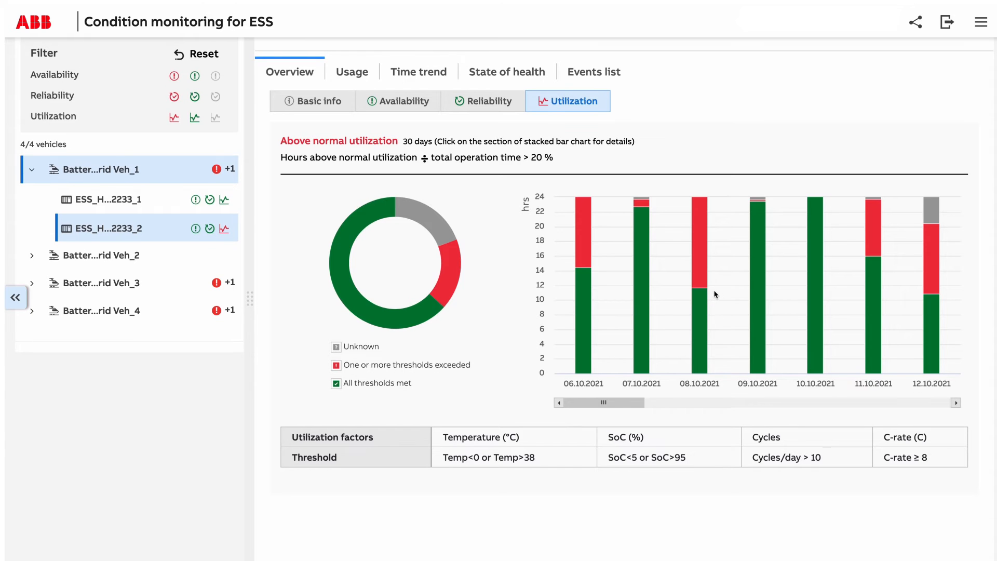
pyautogui.moveTo(436, 227)
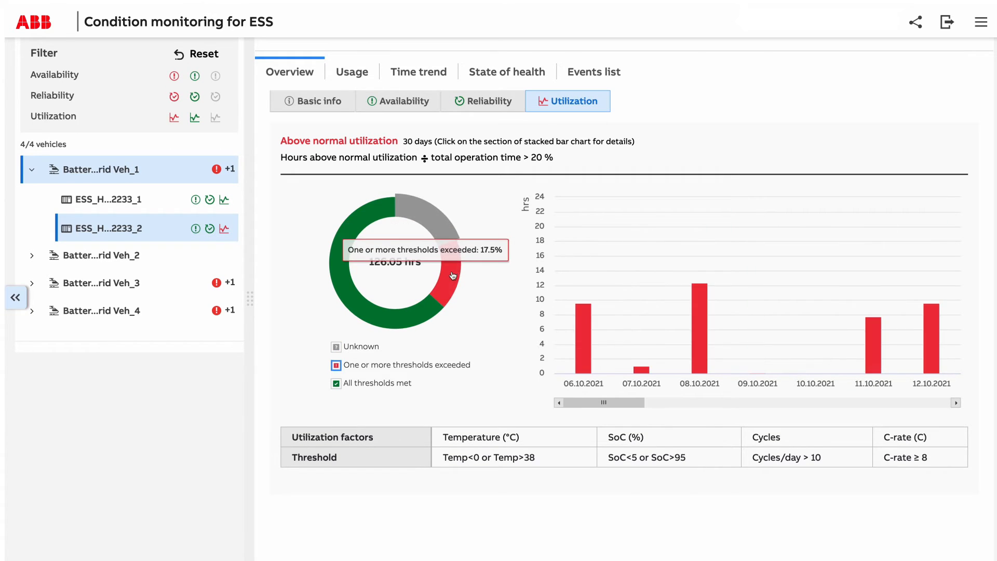
pyautogui.moveTo(361, 311)
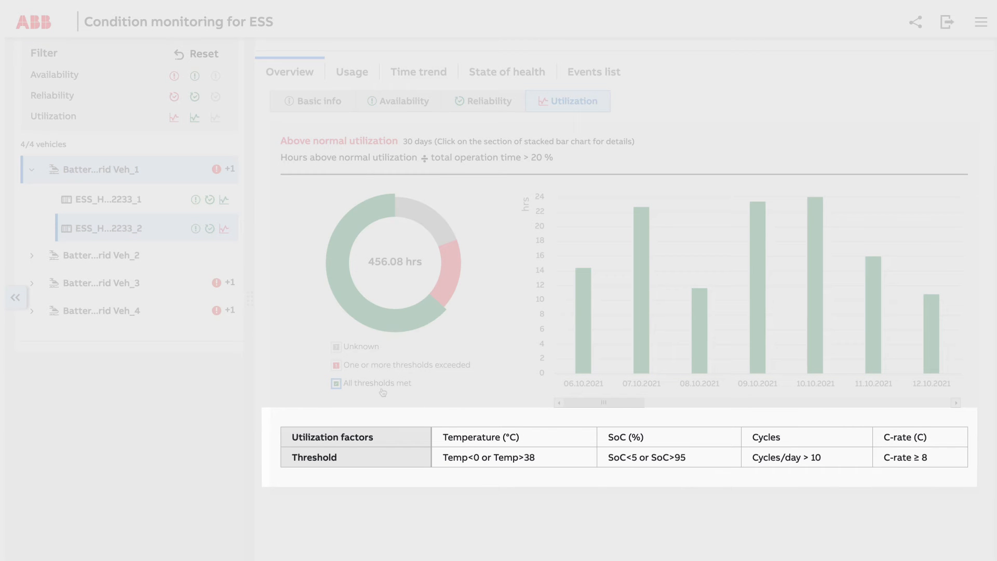
pyautogui.moveTo(717, 154)
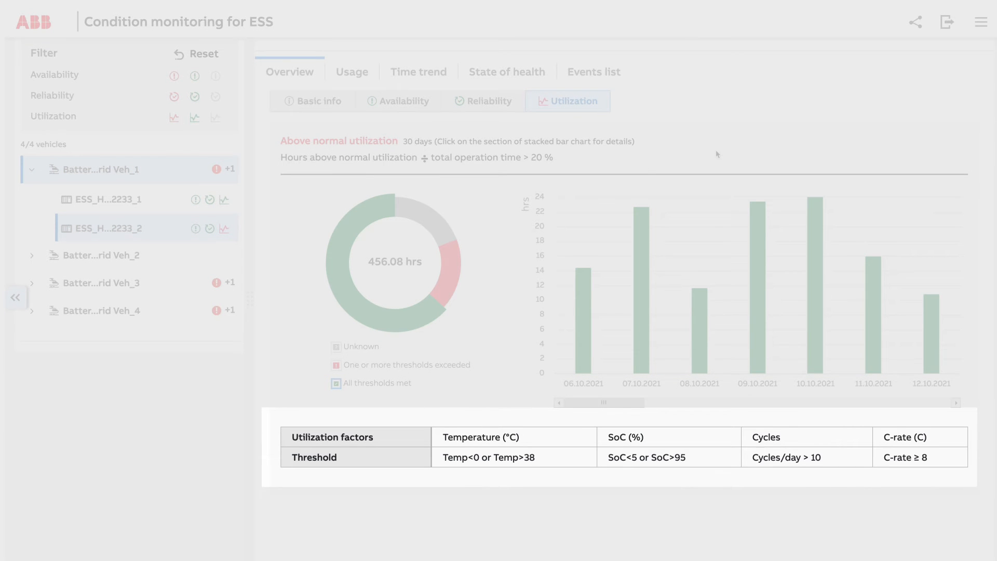
pyautogui.click(513, 437)
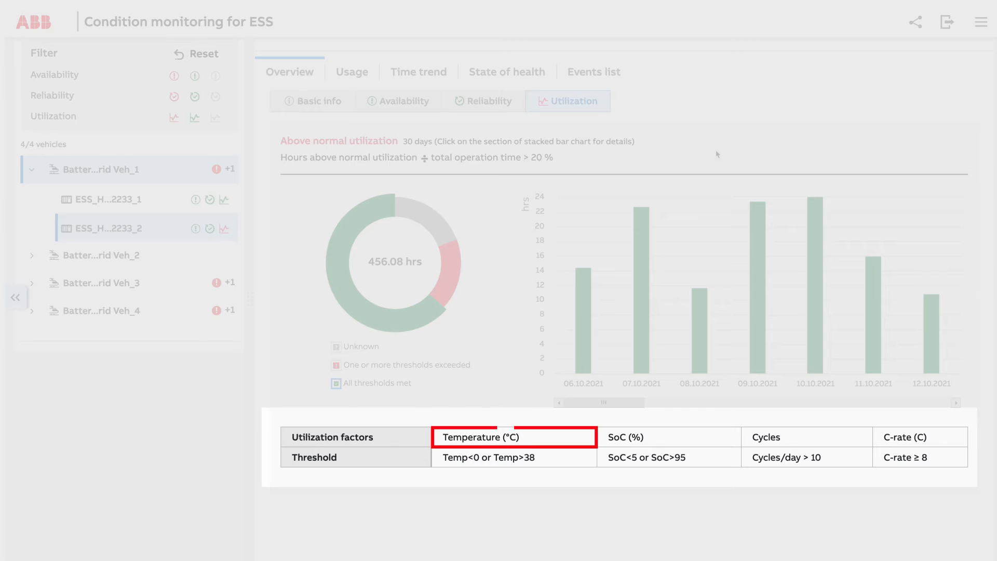
pyautogui.click(807, 437)
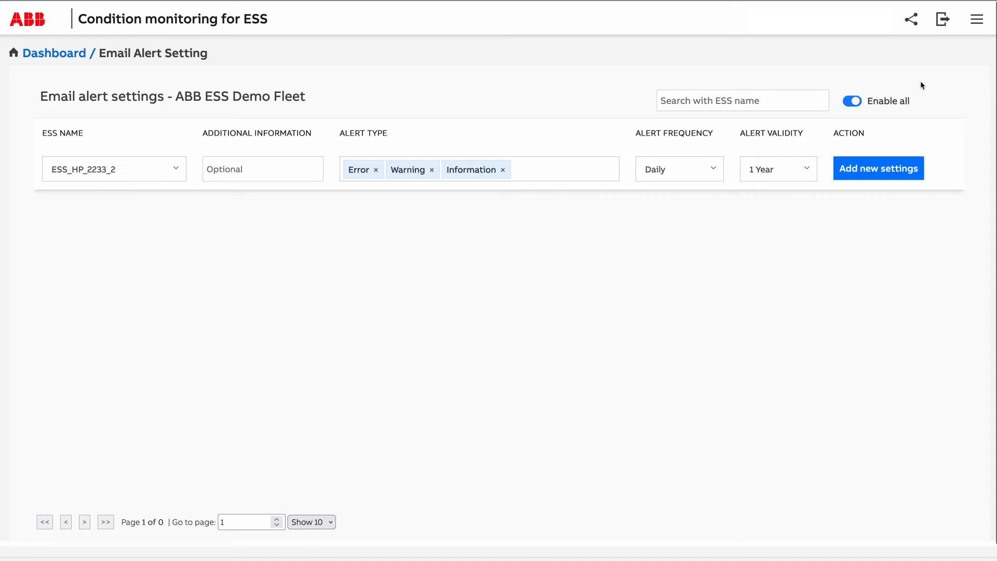
pyautogui.moveTo(286, 95)
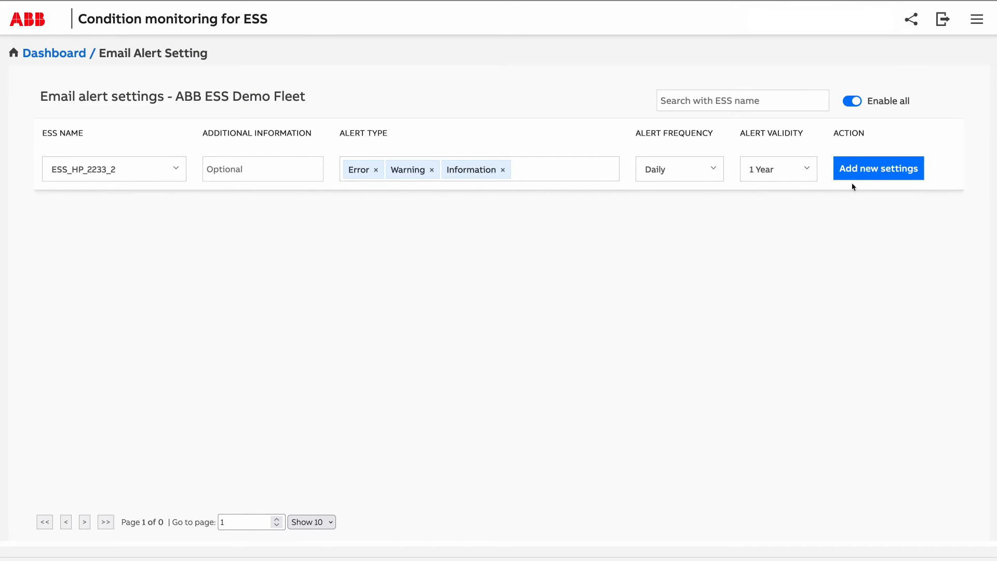
# - Add the daily, one-year Error/Warning/Information email alert for ESS_HP_2233_2
pyautogui.click(878, 168)
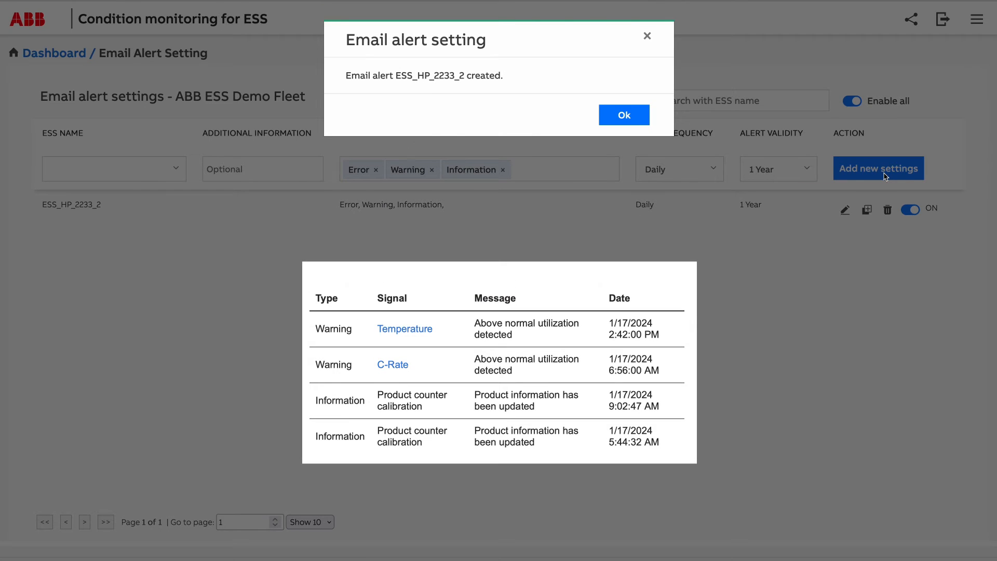
# - Inspect exceeded-threshold hours and open the temperature time trend for 08.10.2021
pyautogui.click(624, 116)
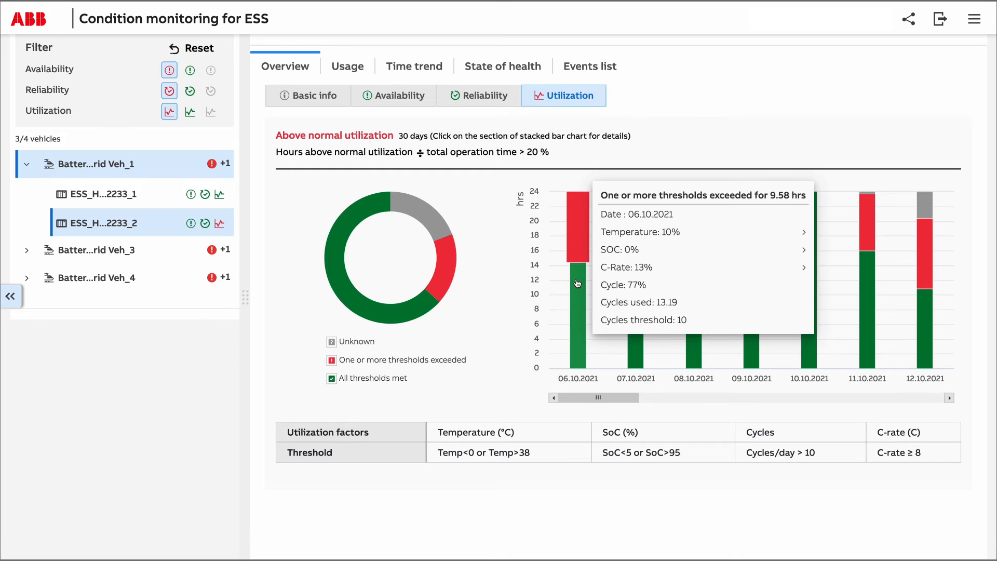
pyautogui.moveTo(637, 250)
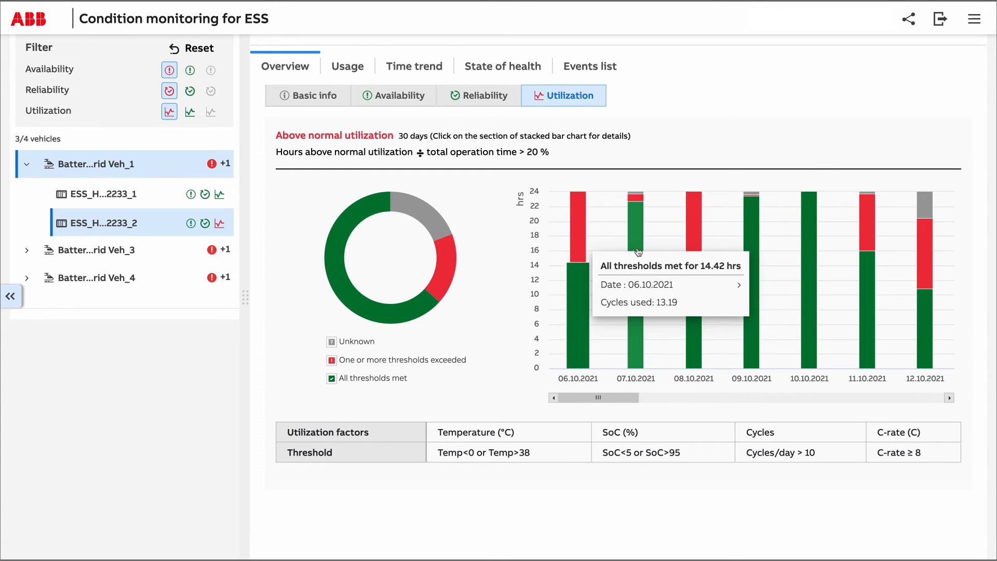
pyautogui.moveTo(695, 267)
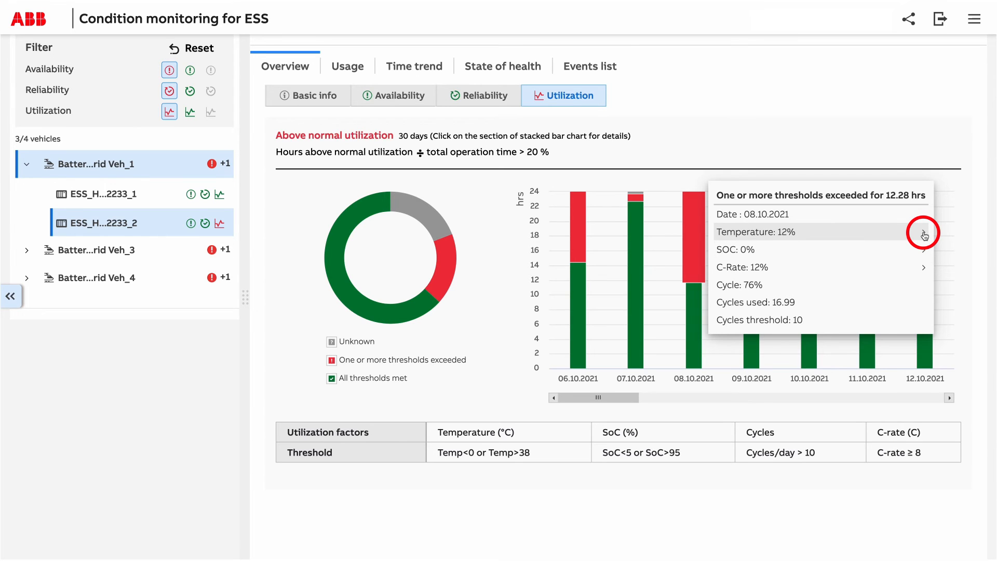
pyautogui.click(923, 234)
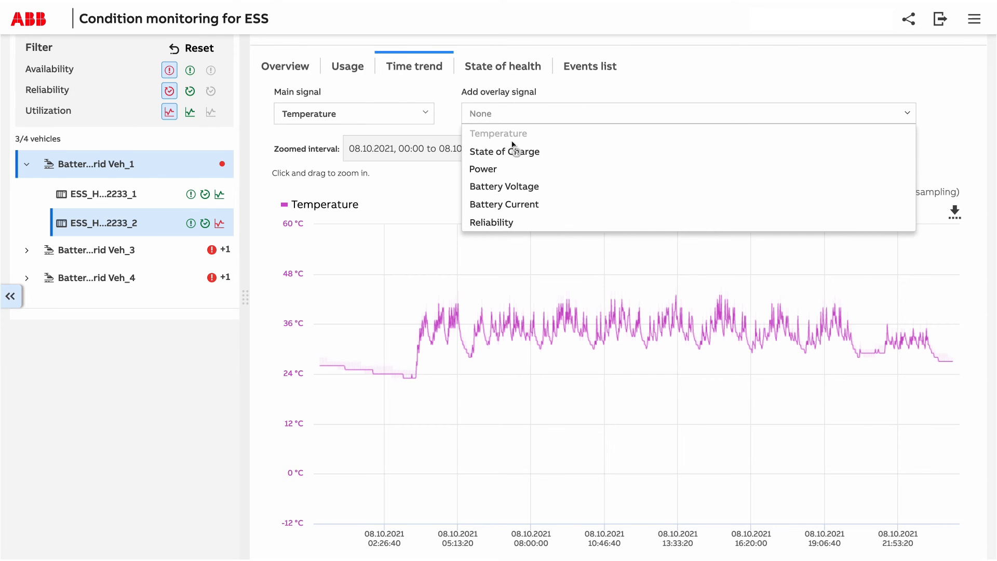
# - Add State of Charge as an overlay signal on the 08.10.2021 temperature trend
pyautogui.click(505, 152)
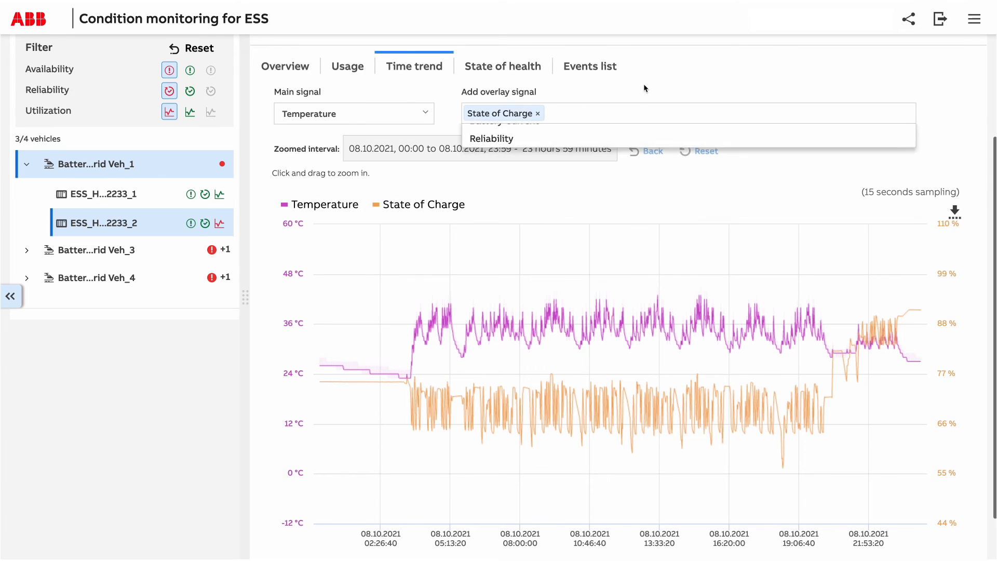
pyautogui.moveTo(731, 330)
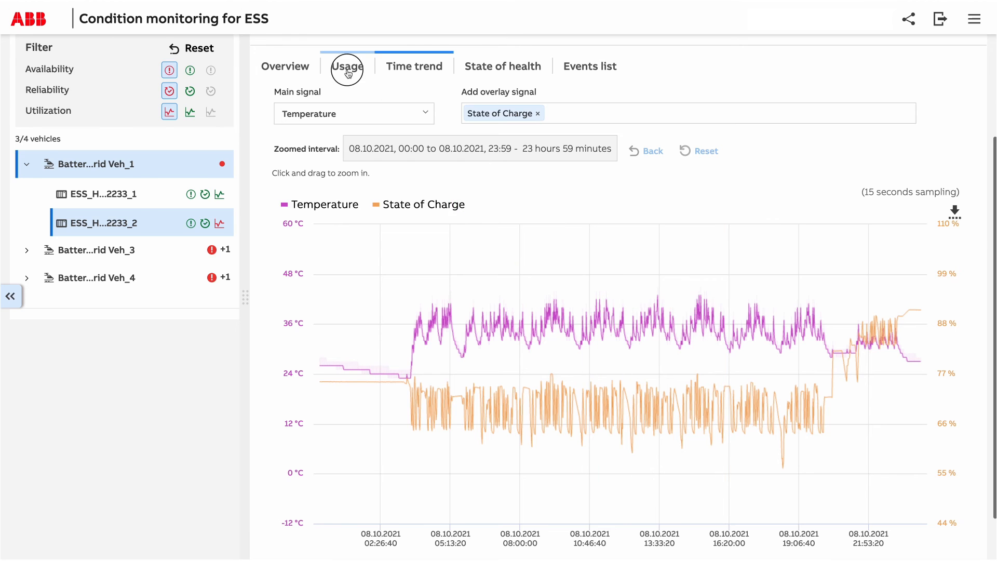
# - Show the Usage SoC histogram of operating hours against the designed budget
pyautogui.click(347, 66)
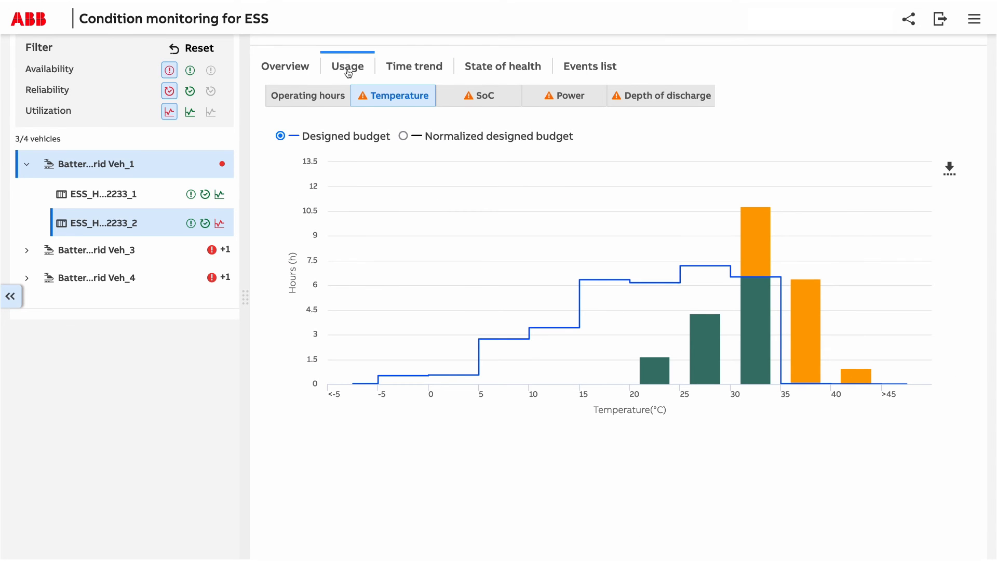
pyautogui.moveTo(478, 96)
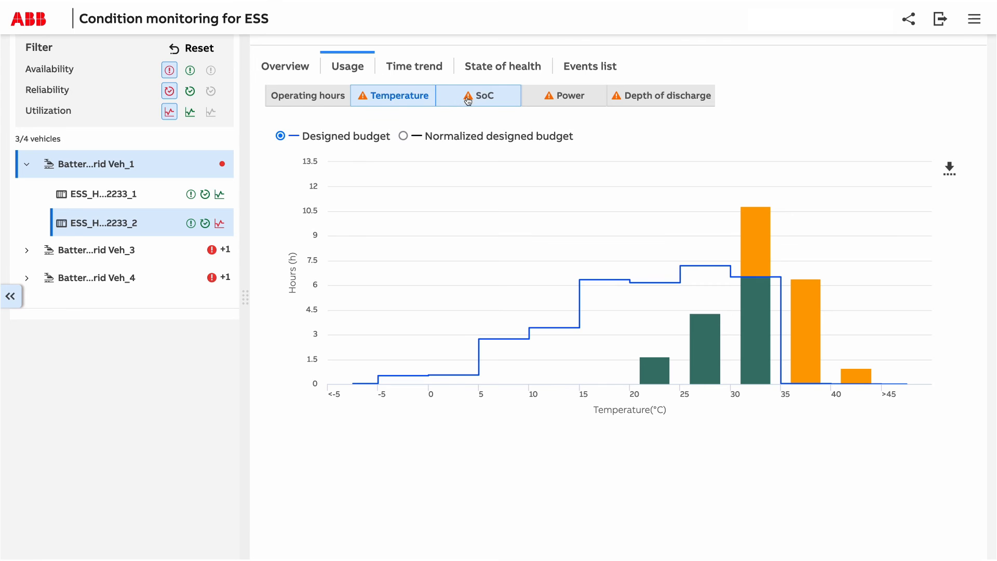
pyautogui.click(478, 95)
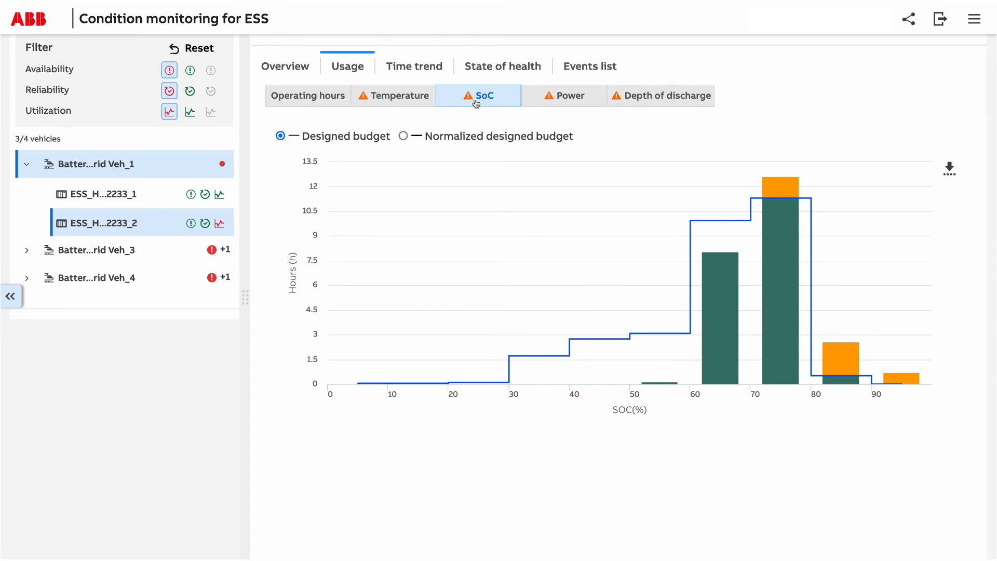
pyautogui.moveTo(757, 171)
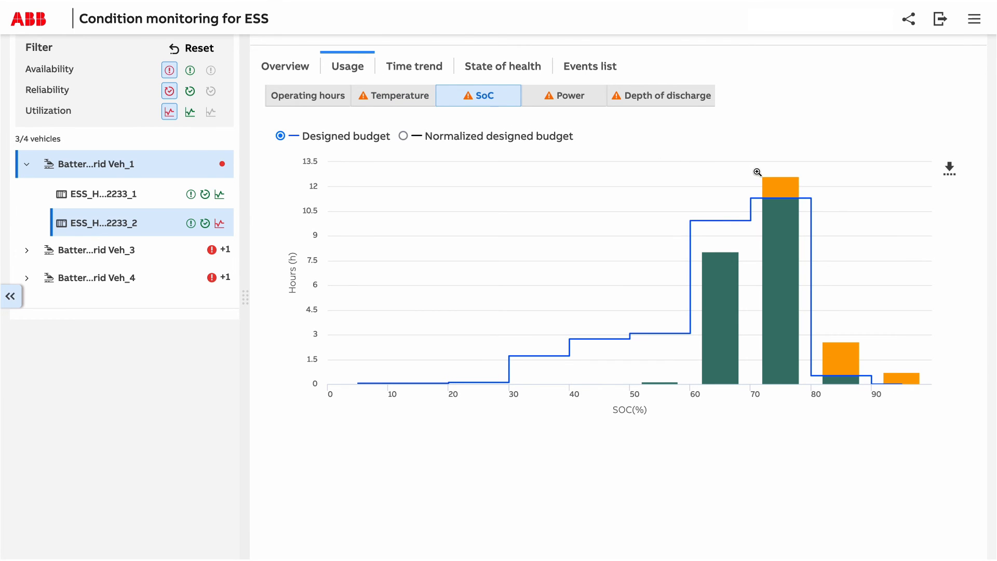
pyautogui.moveTo(778, 199)
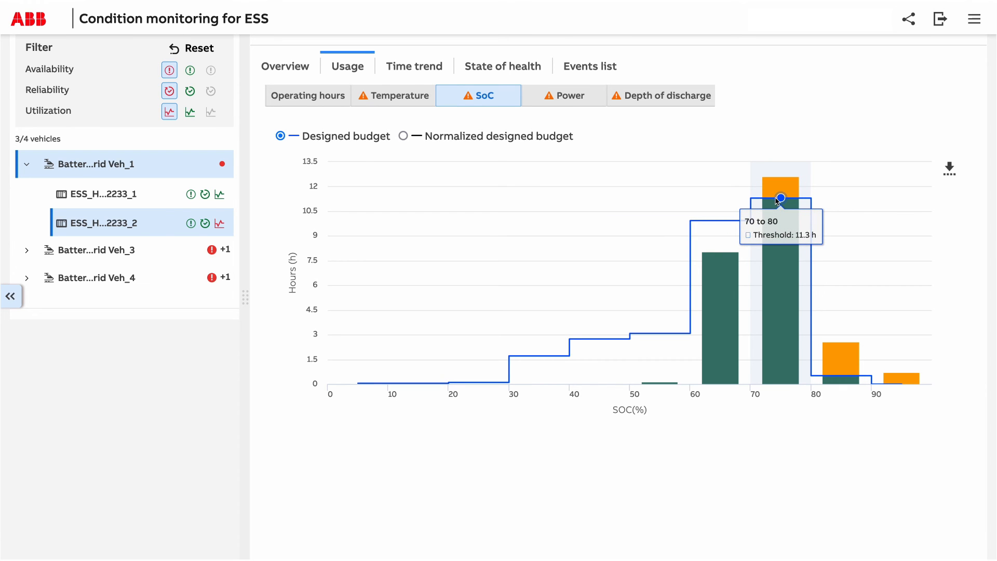
pyautogui.moveTo(817, 375)
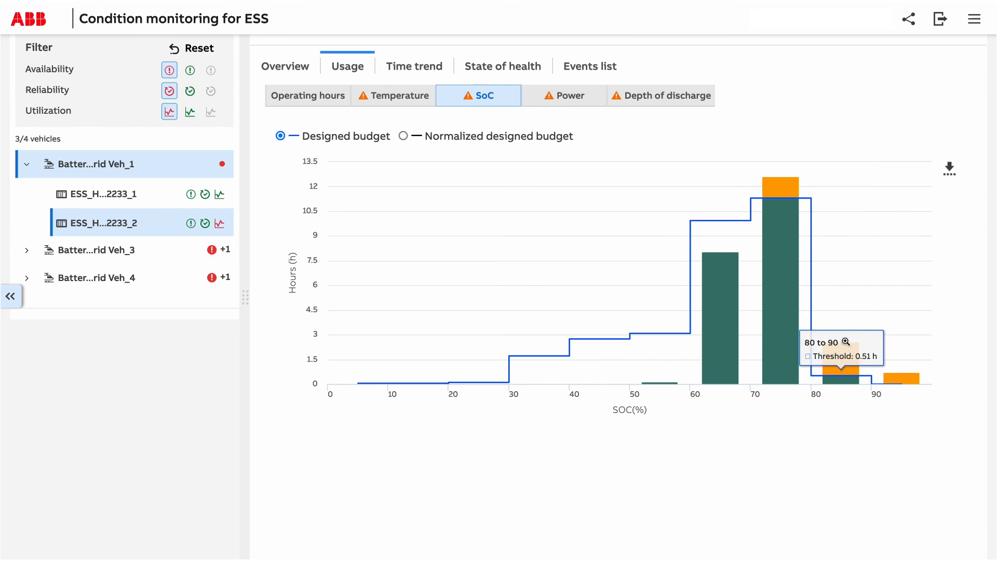
pyautogui.moveTo(900, 379)
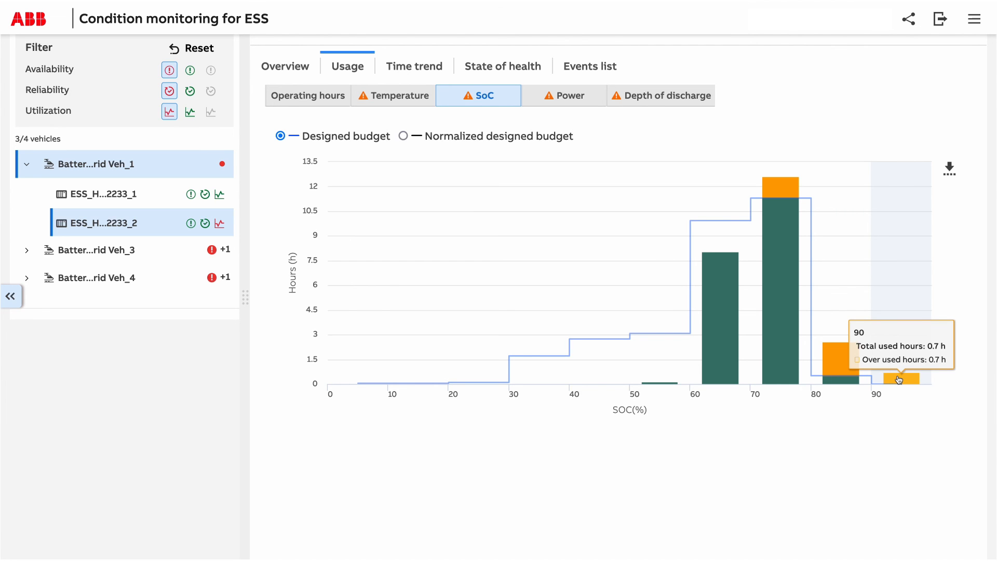
pyautogui.moveTo(662, 311)
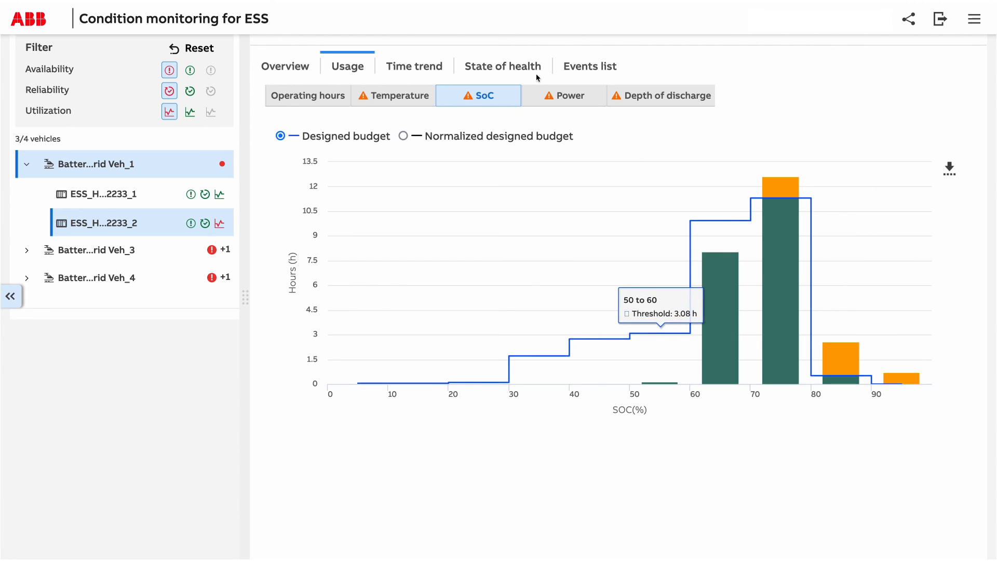
# - Show the State of health chart of estimated versus designed SoH through 2029
pyautogui.click(503, 65)
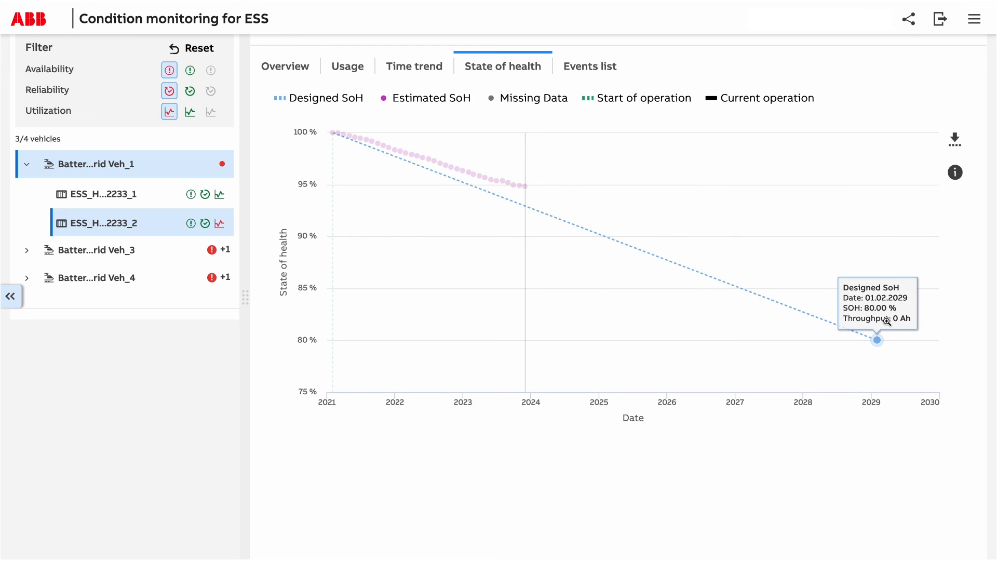
pyautogui.moveTo(880, 344)
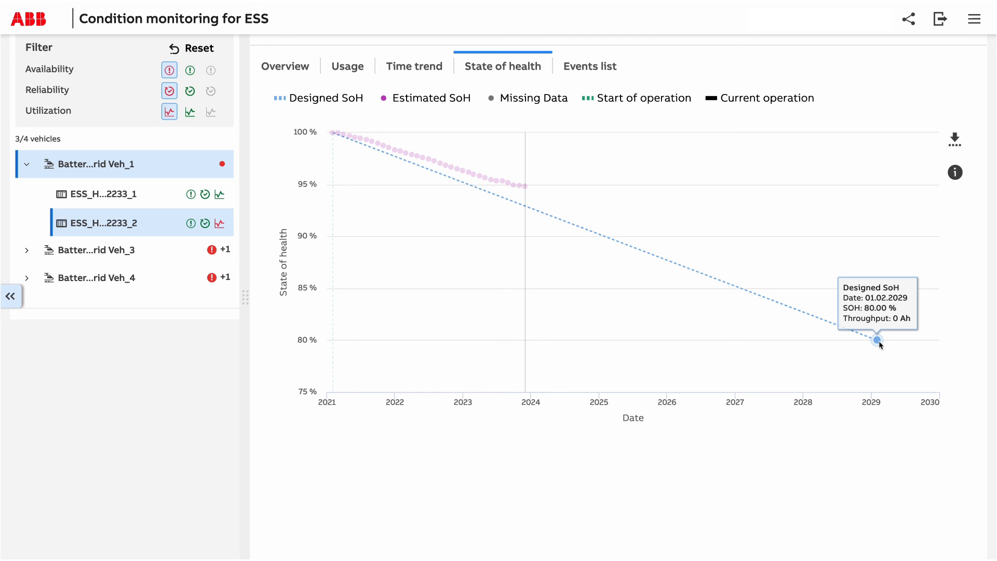
pyautogui.moveTo(417, 157)
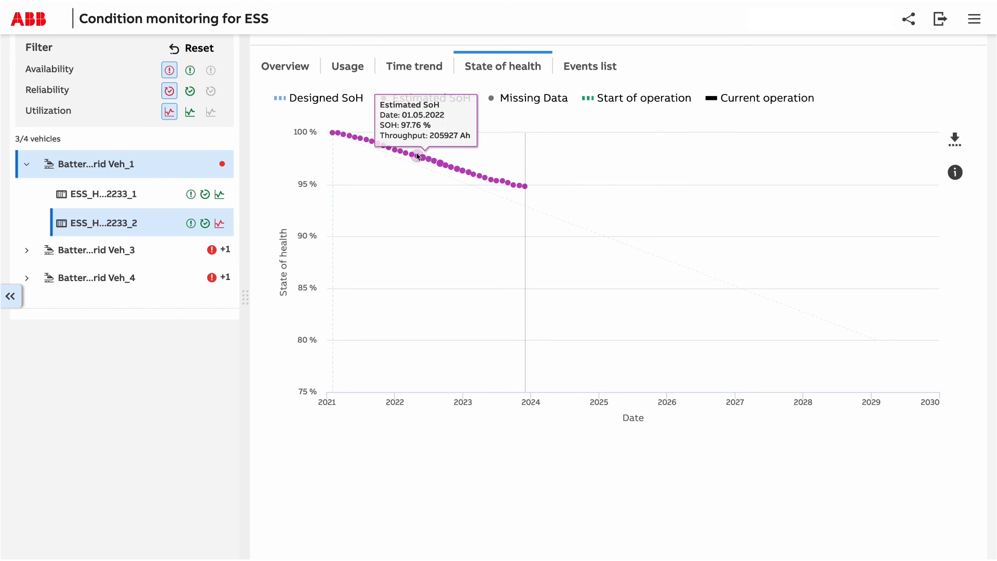
pyautogui.moveTo(387, 145)
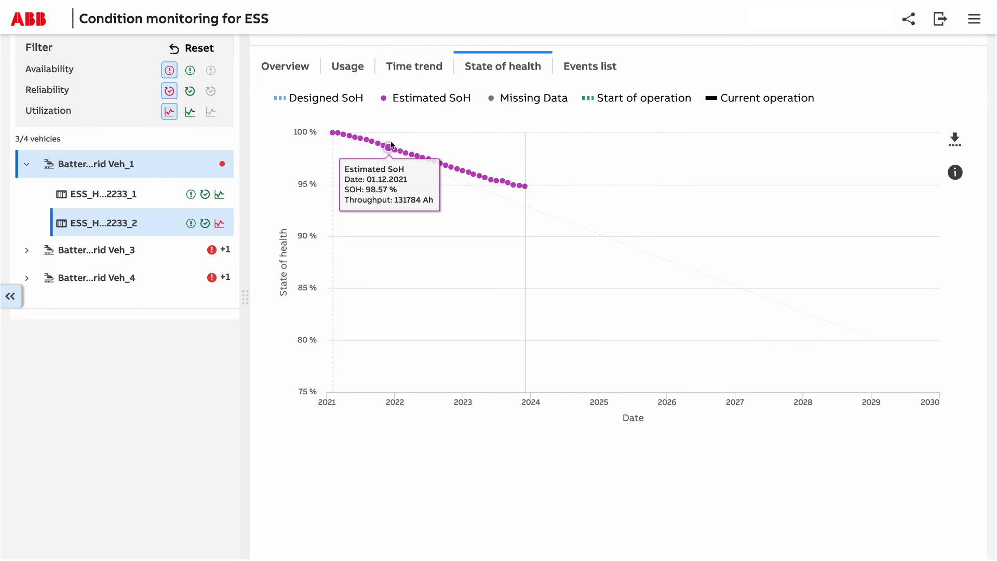